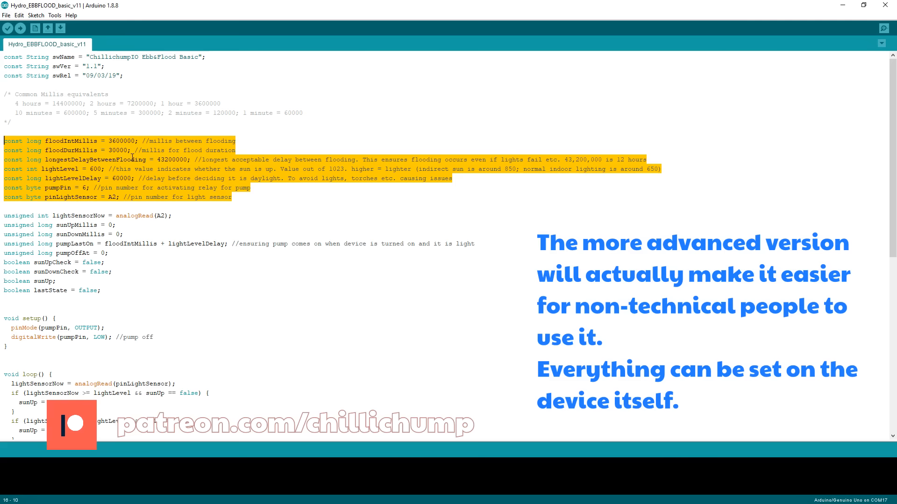
Highlight the timing constants and their comments, including the longest flooding delay and indirect sunlight reading.
left_click(239, 150)
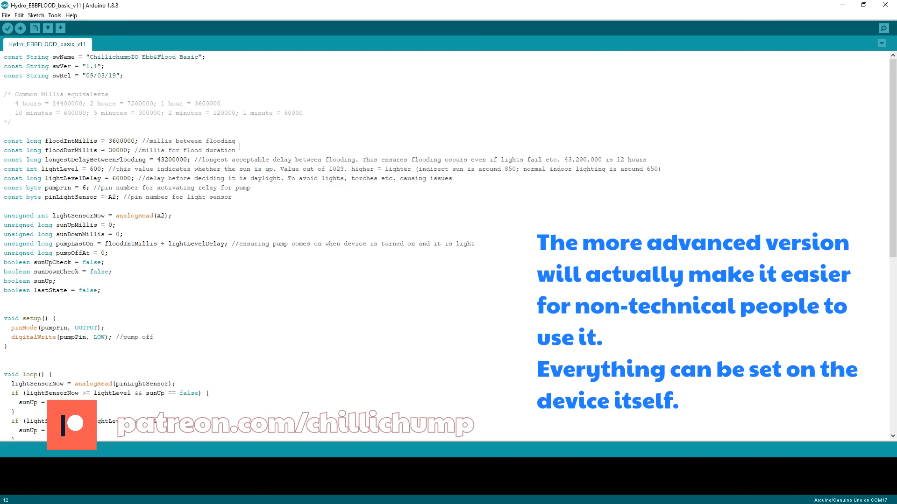
left_click_drag(3, 141, 105, 150)
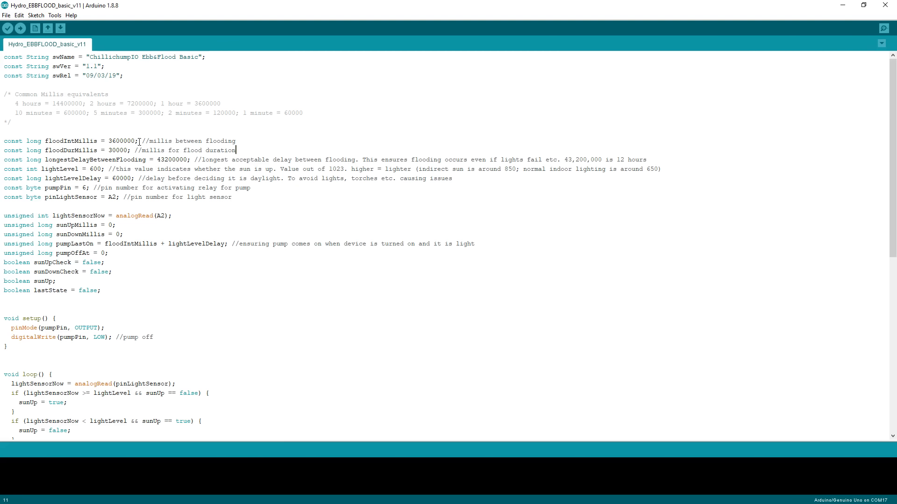
double_click(120, 141)
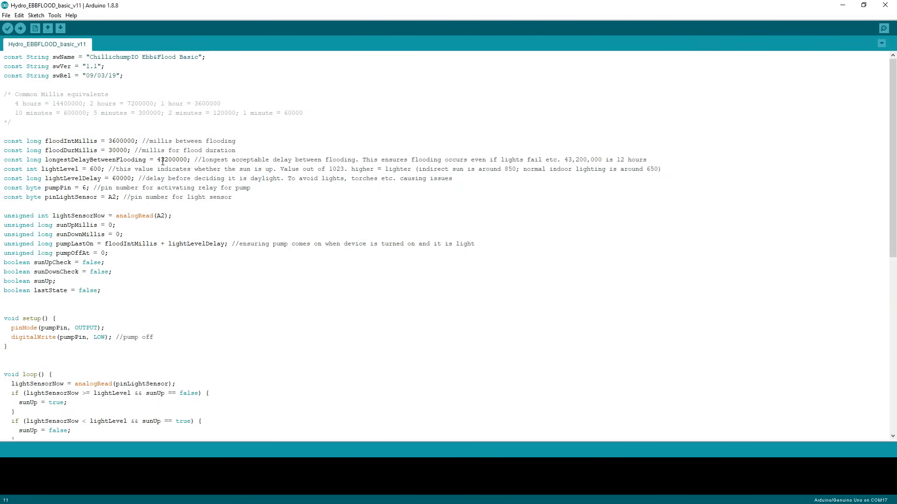
double_click(118, 149)
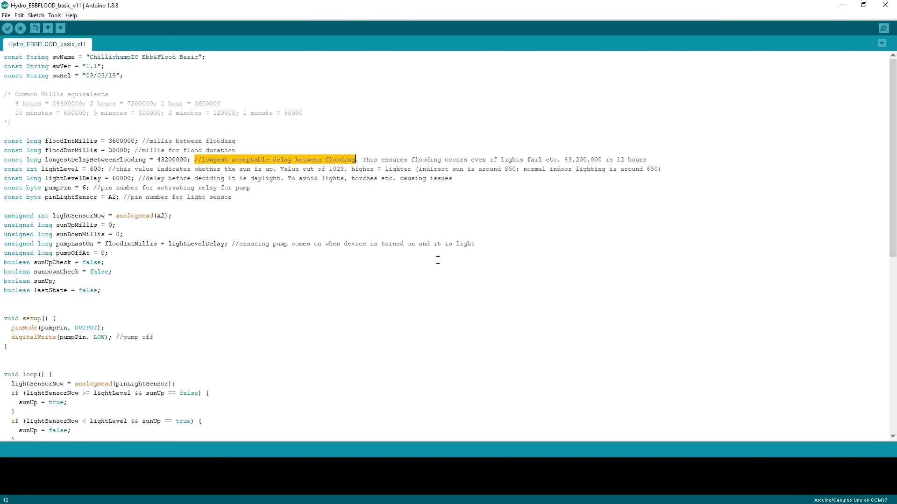
mouse_move(327, 236)
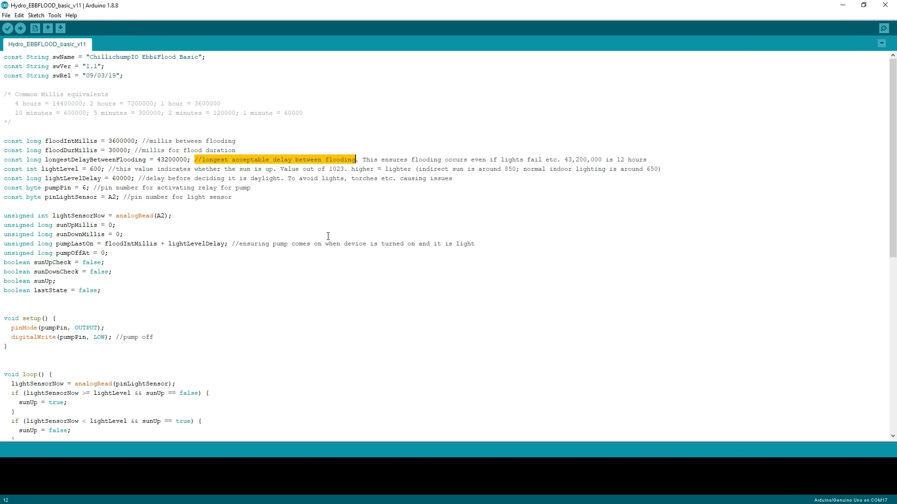
mouse_move(338, 248)
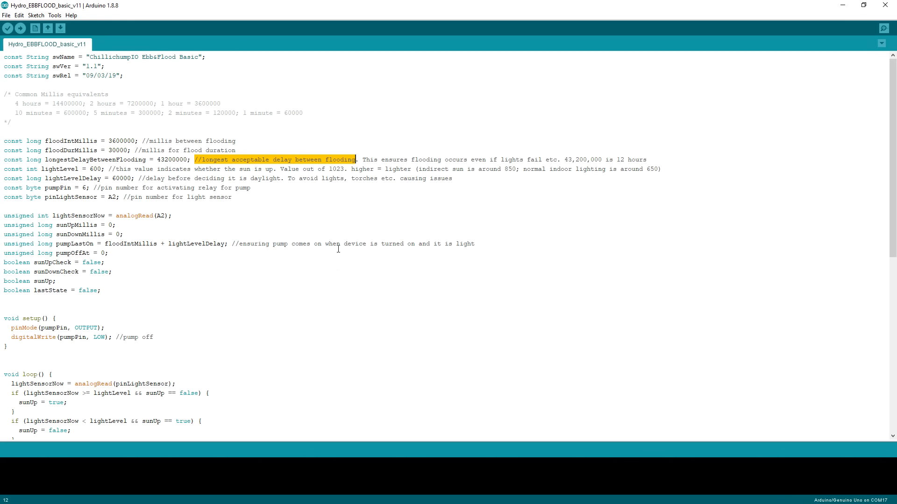
double_click(170, 160)
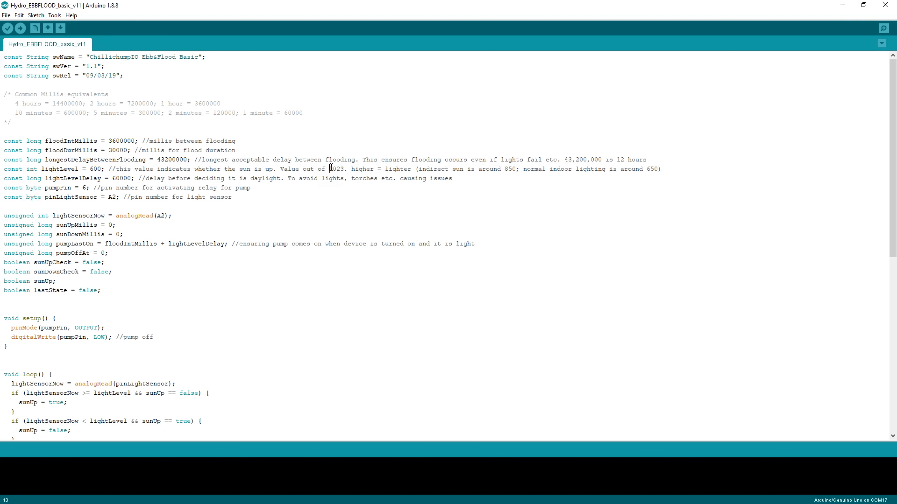
double_click(336, 169)
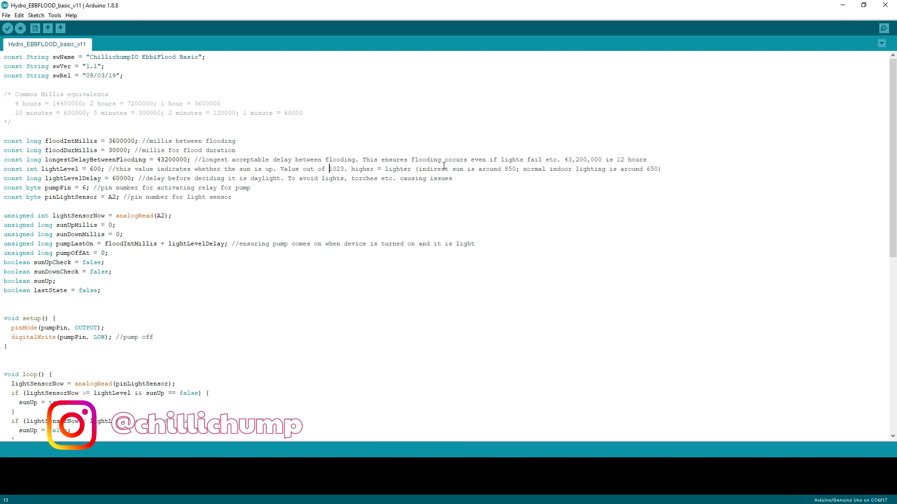
left_click_drag(422, 169, 514, 169)
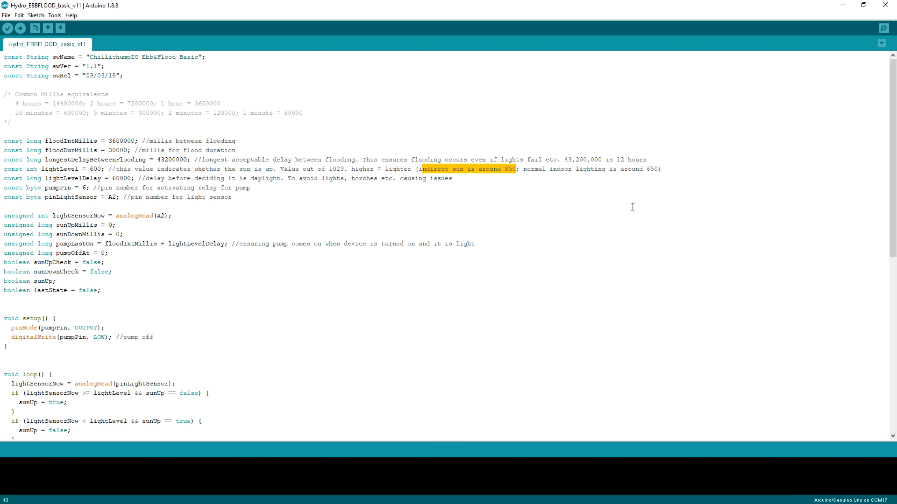
left_click(513, 169)
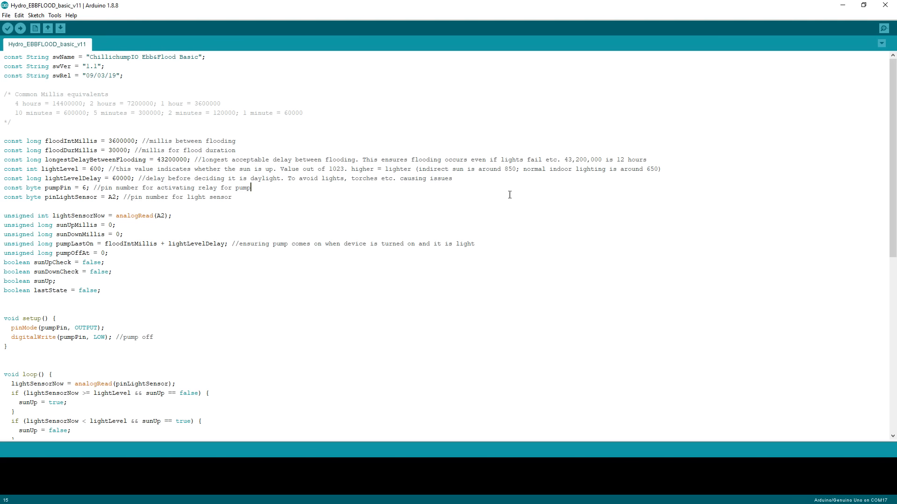
mouse_move(506, 190)
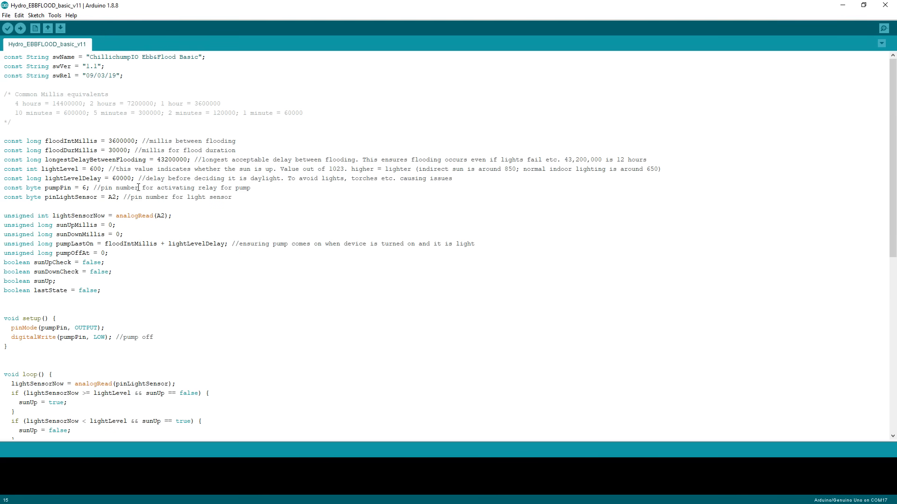
Highlight the remaining declarations and the start of loop() while explaining them.
left_click(250, 188)
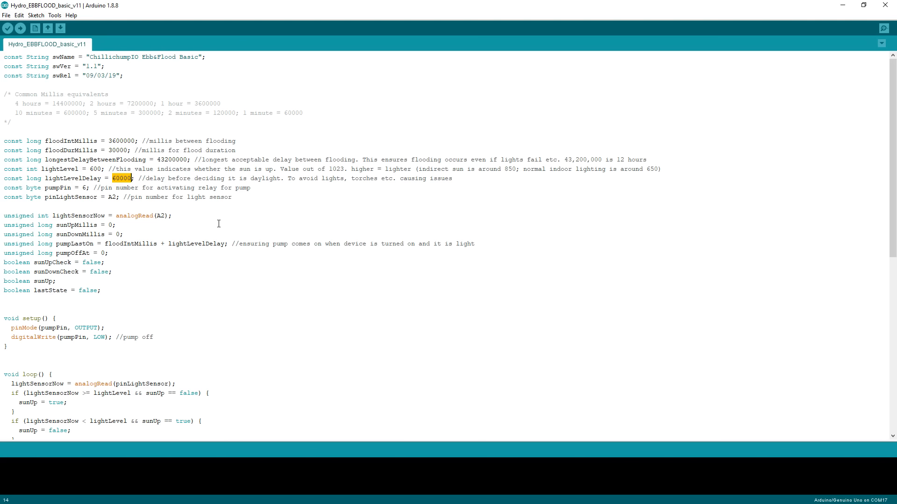
mouse_move(210, 210)
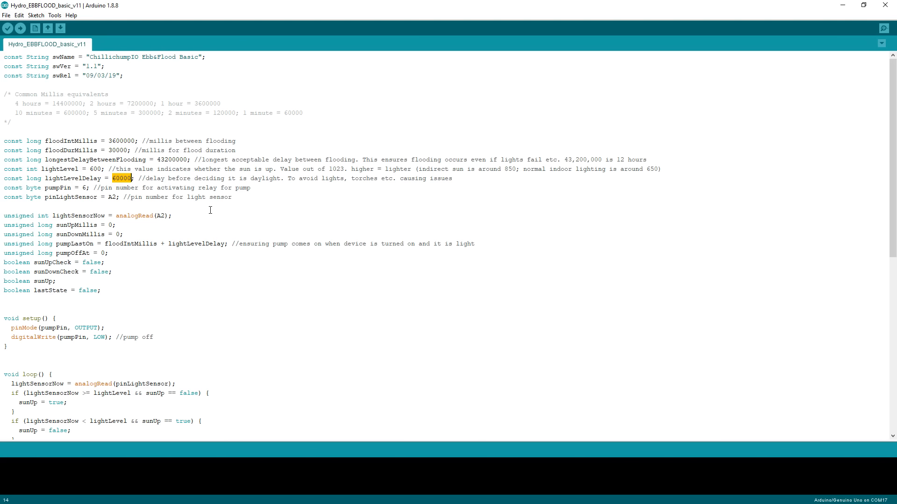
mouse_move(207, 213)
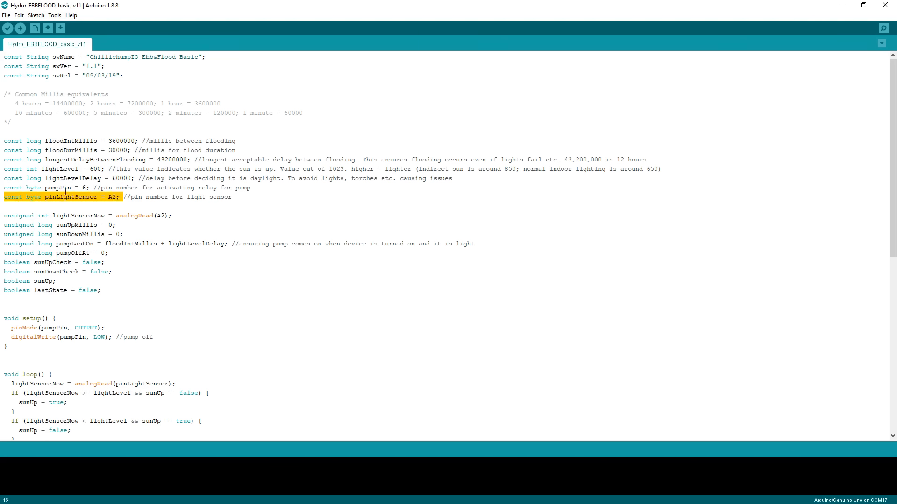
left_click(128, 197)
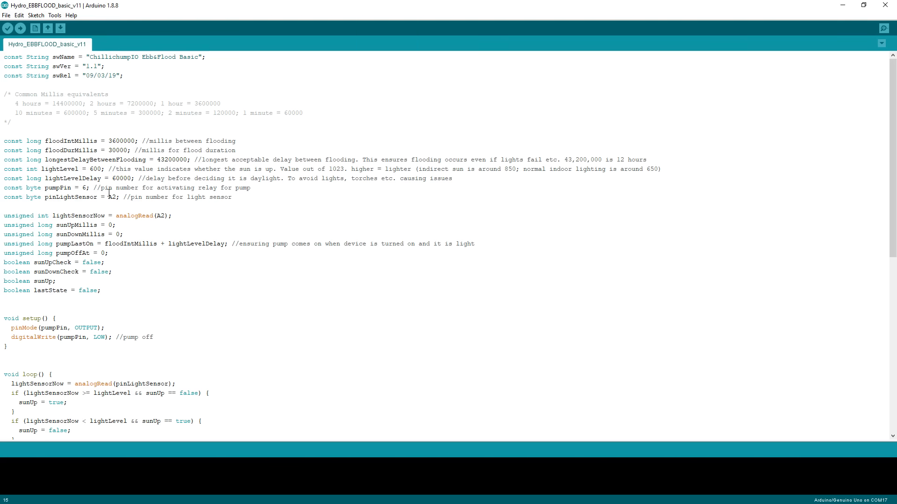
double_click(112, 198)
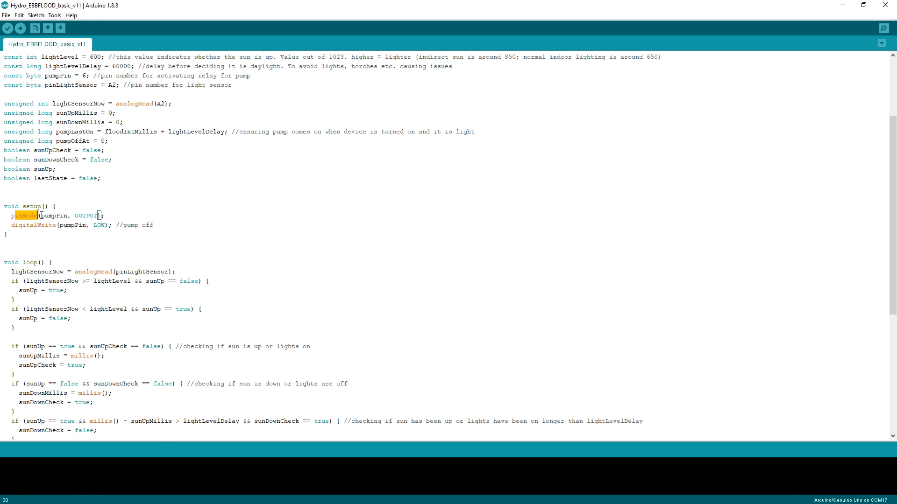
left_click(42, 216)
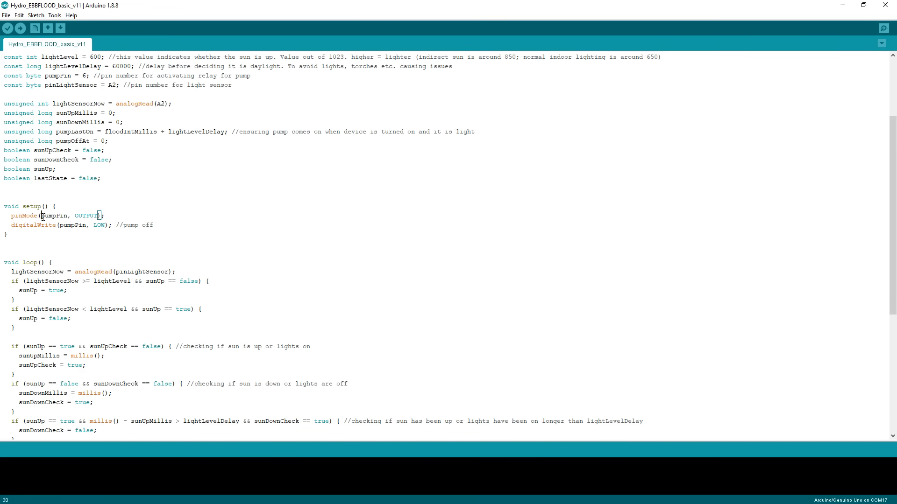
double_click(55, 216)
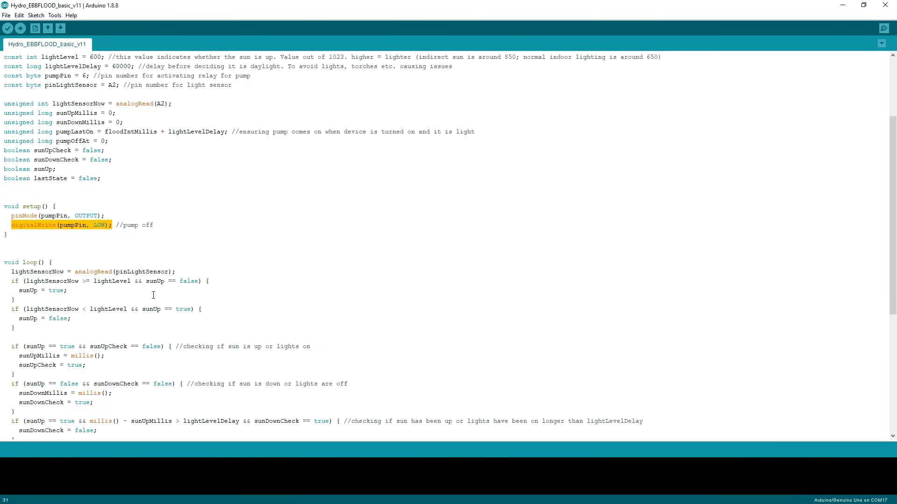
scroll("down", 3)
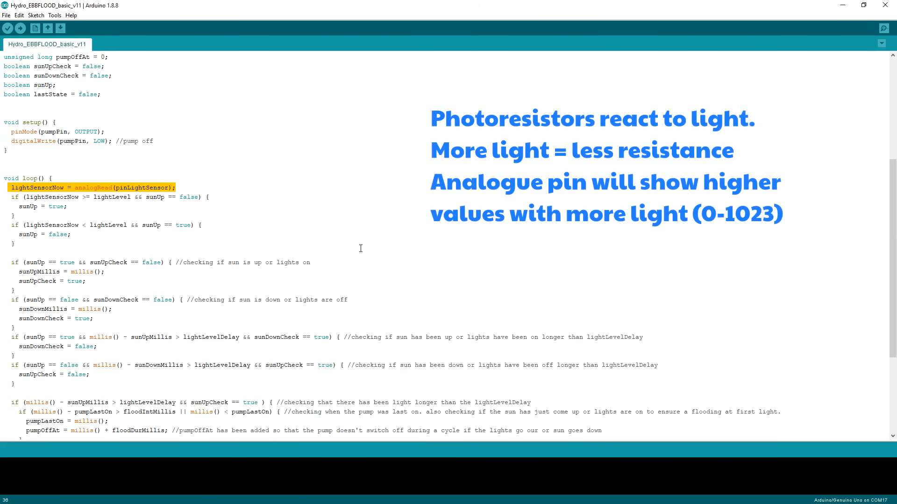
mouse_move(206, 218)
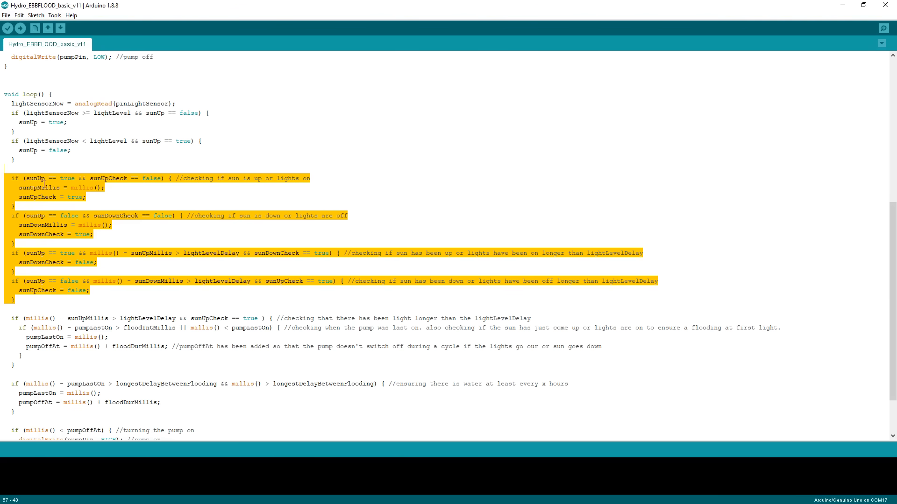
Select the daylight flooding block, the pump on/off block and the backup longestDelayBetweenFlooding check.
left_click(60, 188)
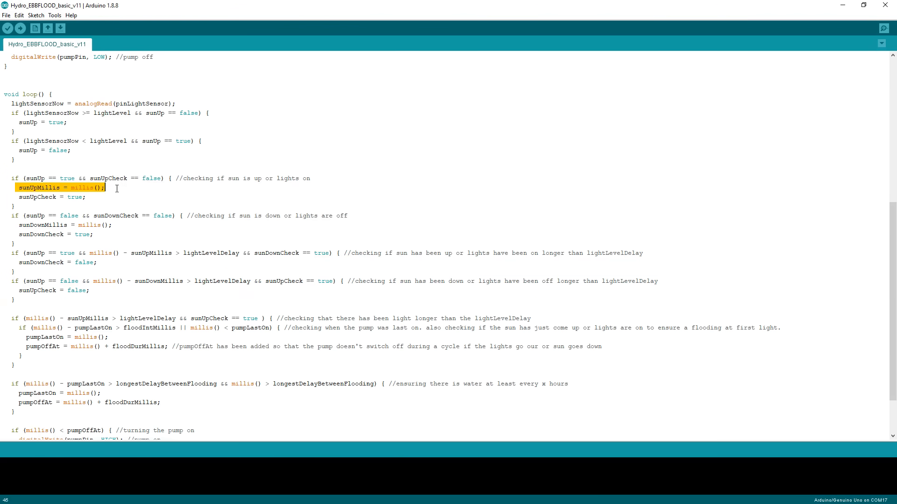
left_click_drag(105, 188, 48, 298)
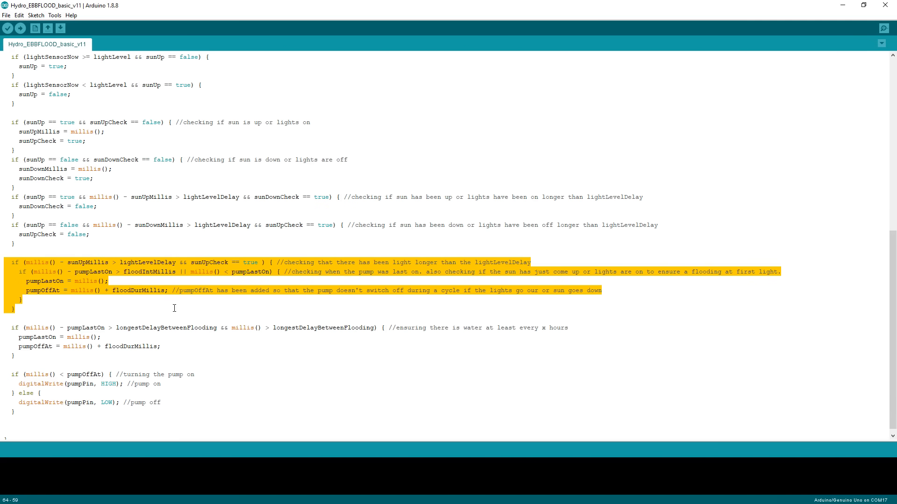
left_click(23, 243)
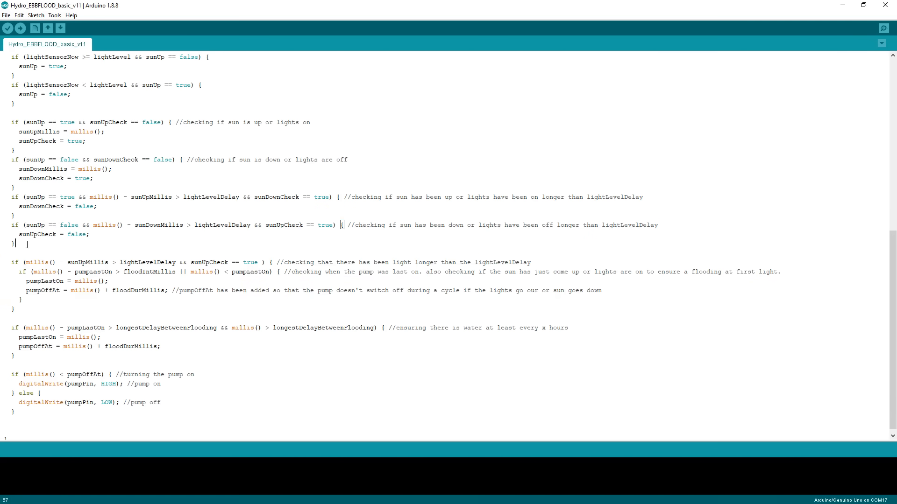
left_click_drag(6, 111, 27, 243)
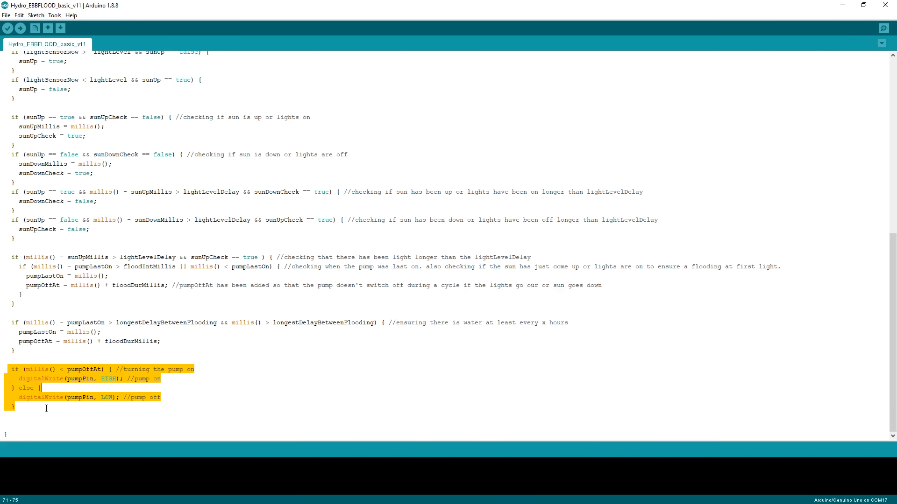
mouse_move(257, 400)
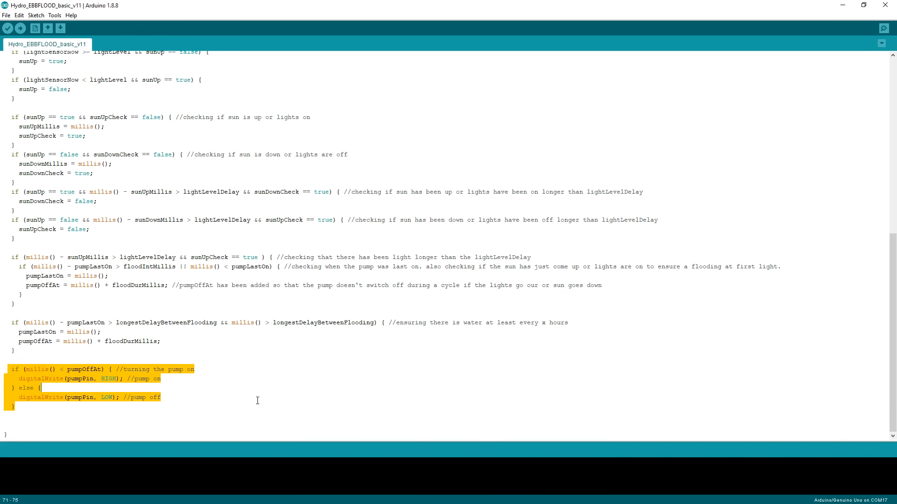
double_click(166, 323)
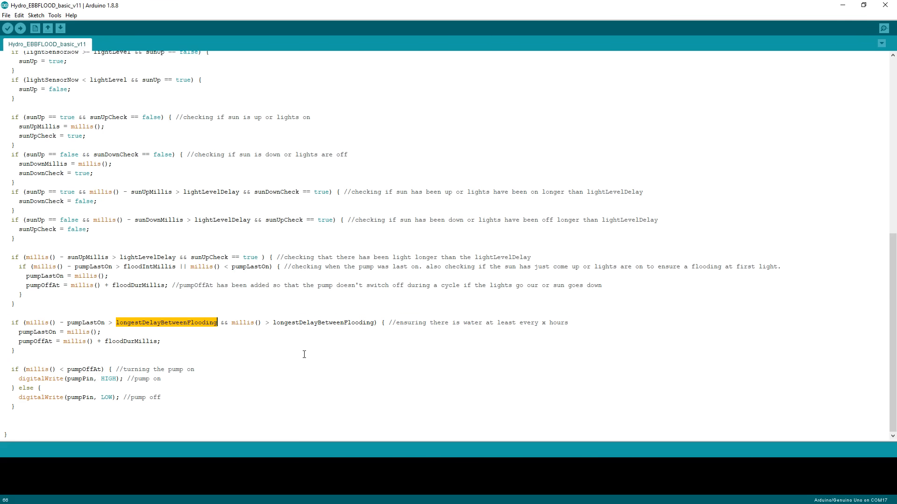
double_click(86, 322)
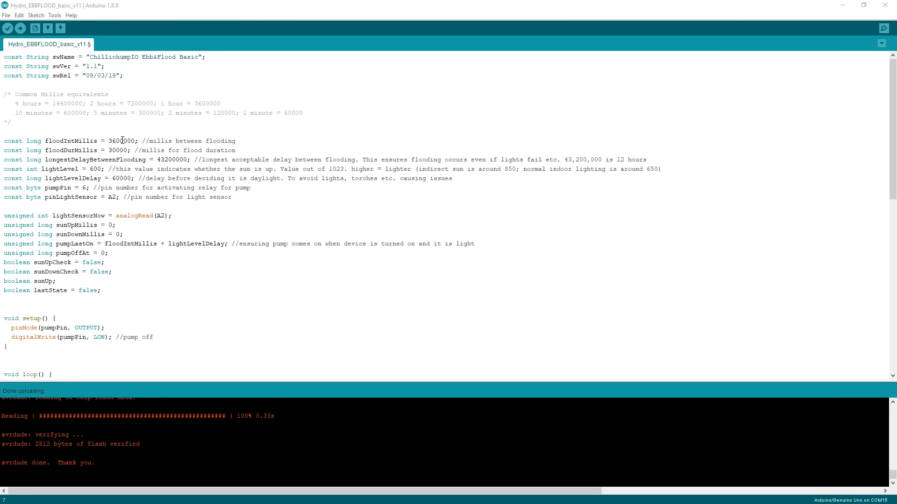
Set floodIntMillis 60000, floodDurMillis 5000 and lightLevelDelay 20000, then upload to the Uno.
double_click(122, 141)
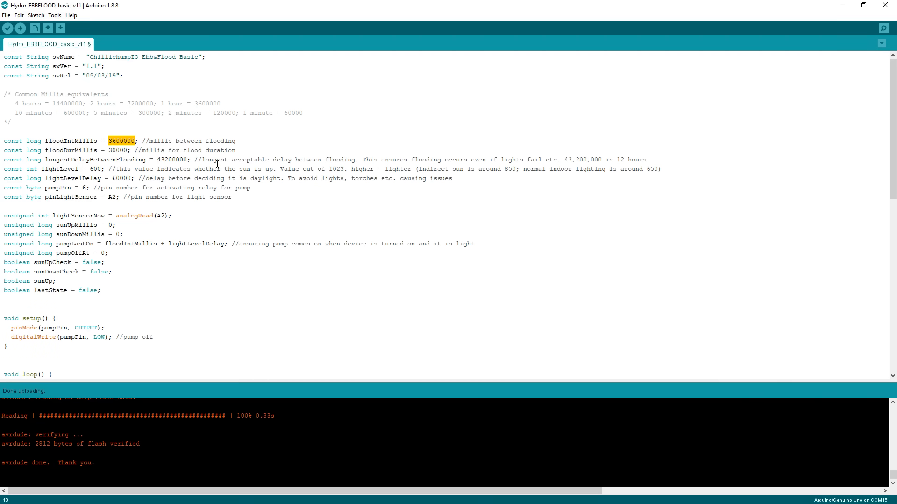
type("6")
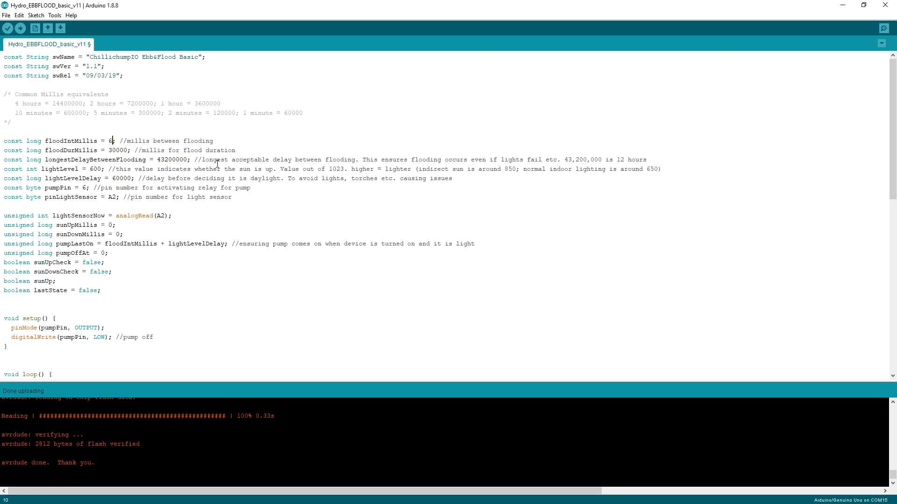
type("0000")
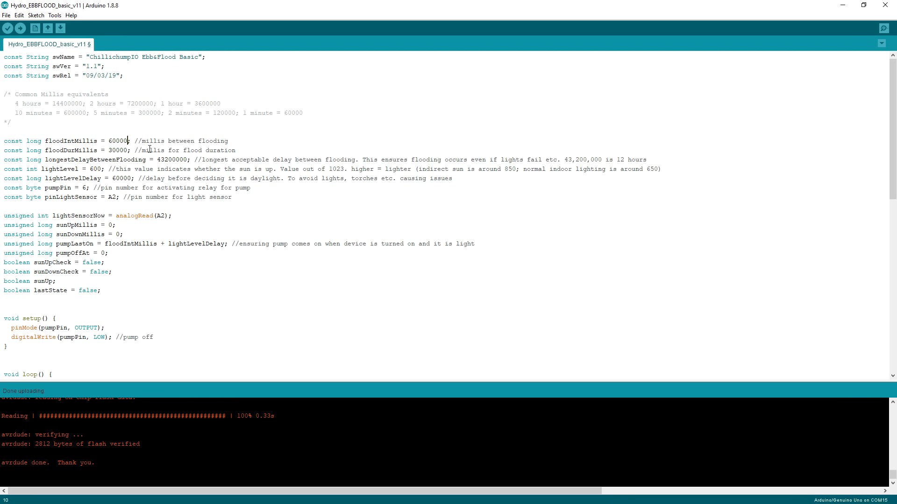
double_click(117, 149)
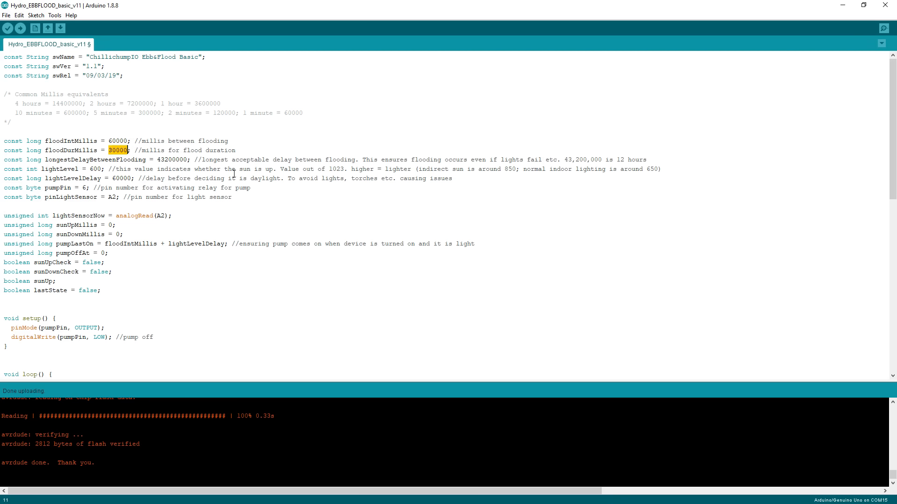
type("500")
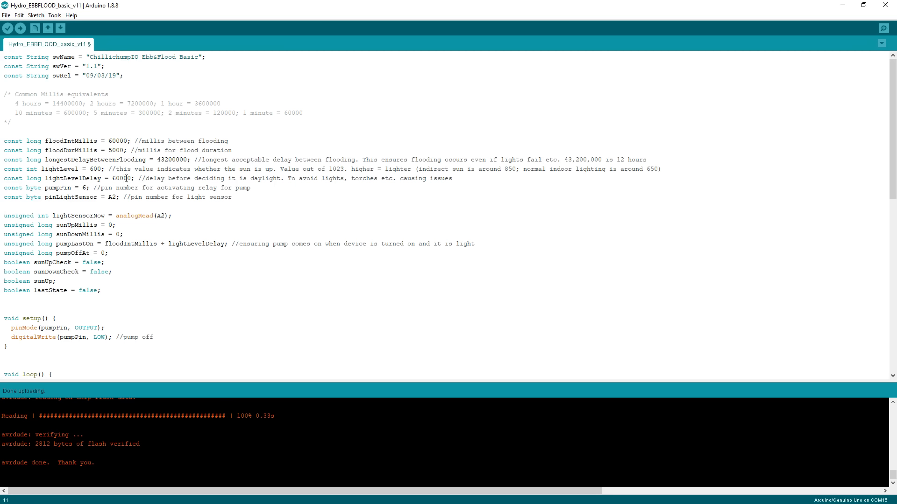
double_click(120, 178)
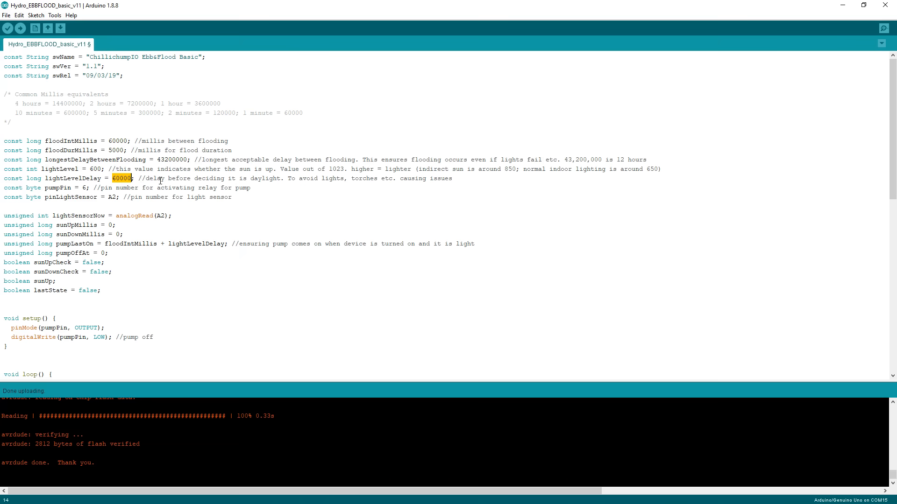
type("2000")
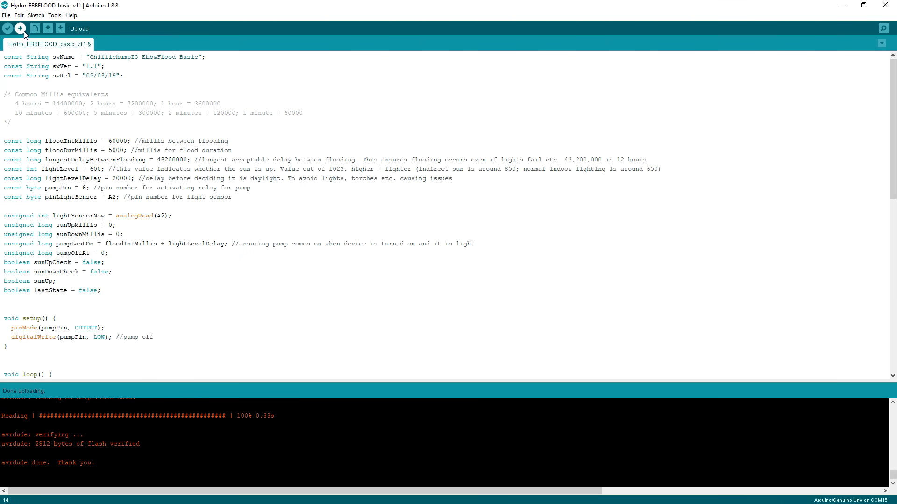
left_click(19, 29)
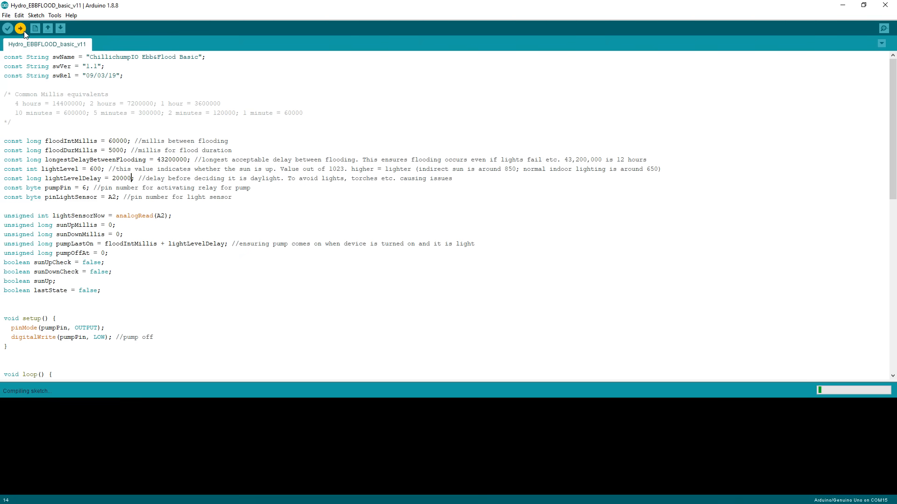